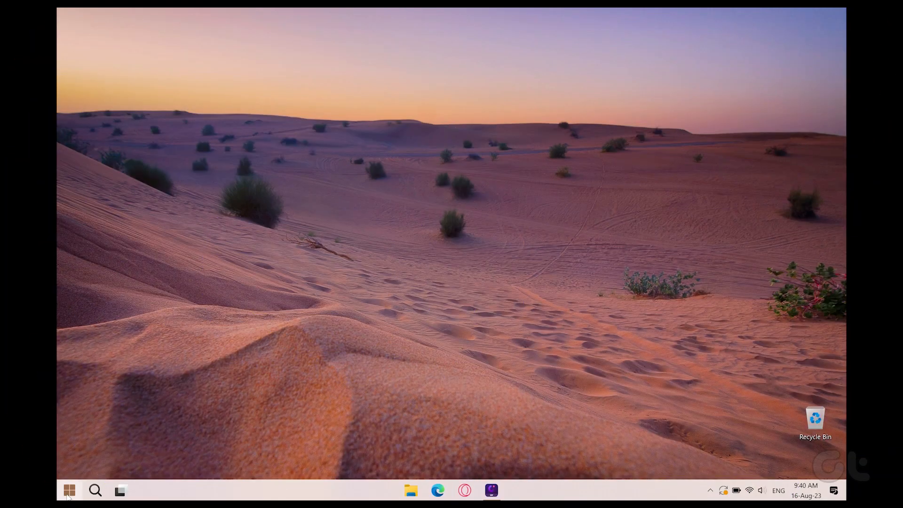
# - Launch Microsoft Word by searching 'wor' from the Start menu
pyautogui.click(69, 490)
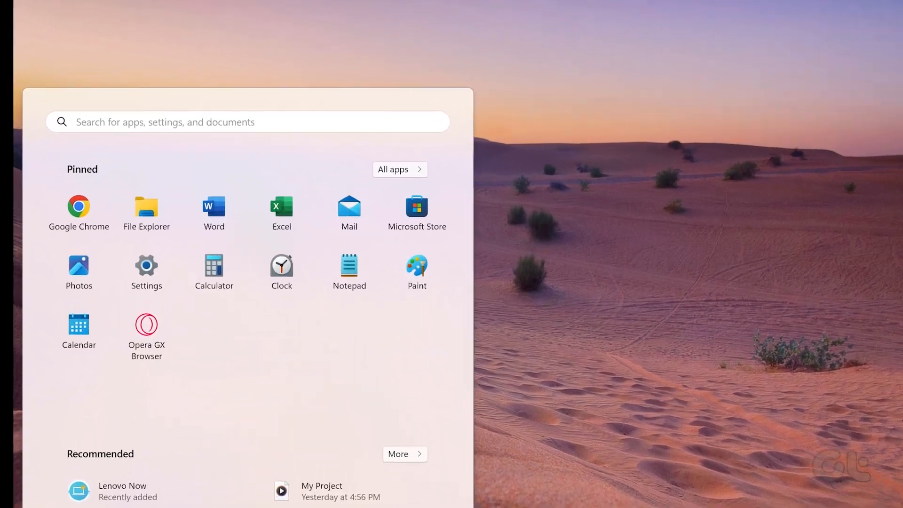
pyautogui.write('wor')
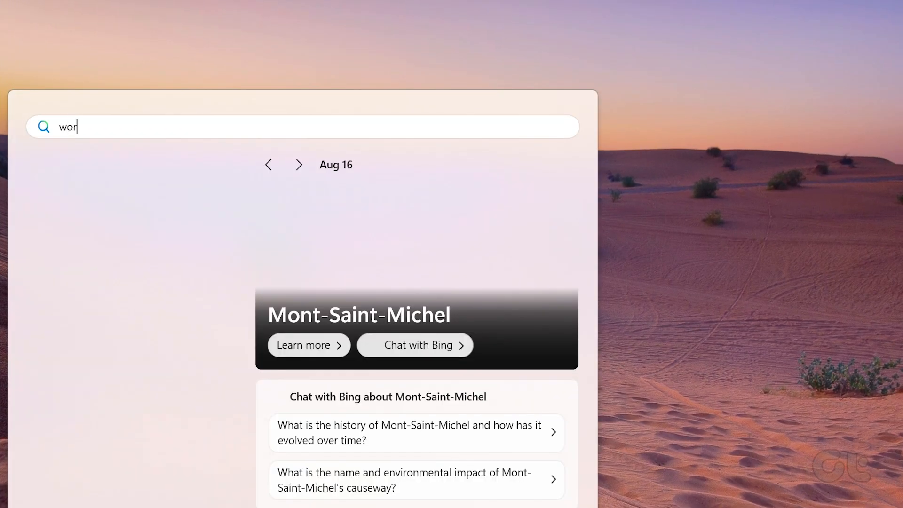
pyautogui.press('enter')
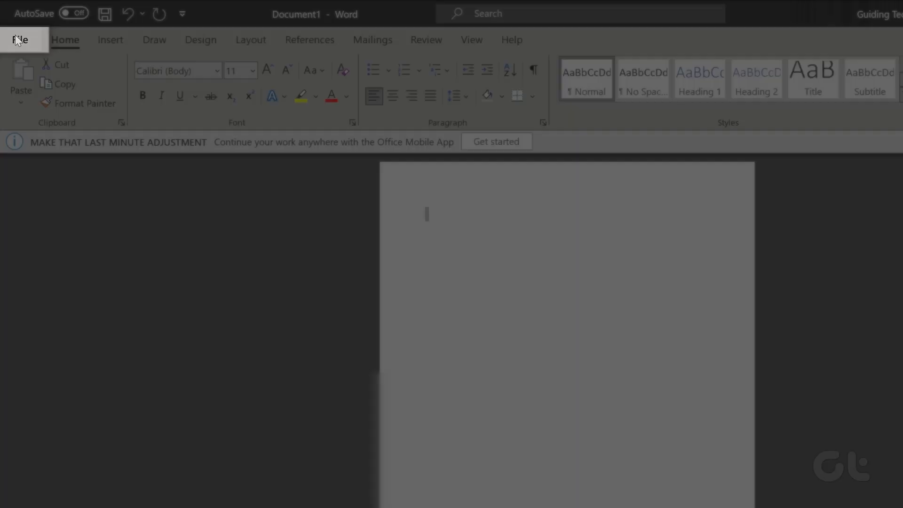
# - Add Michael as an author under Related People on the File Info page
pyautogui.click(20, 39)
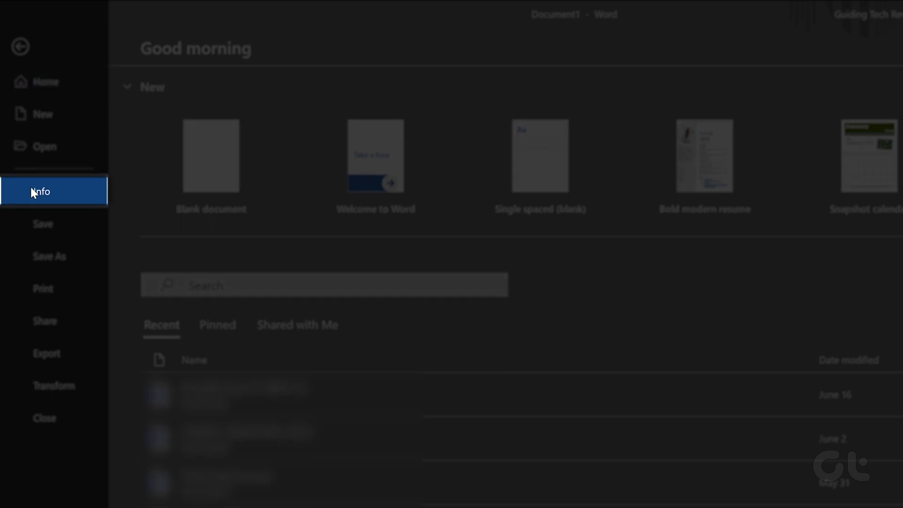
pyautogui.click(41, 191)
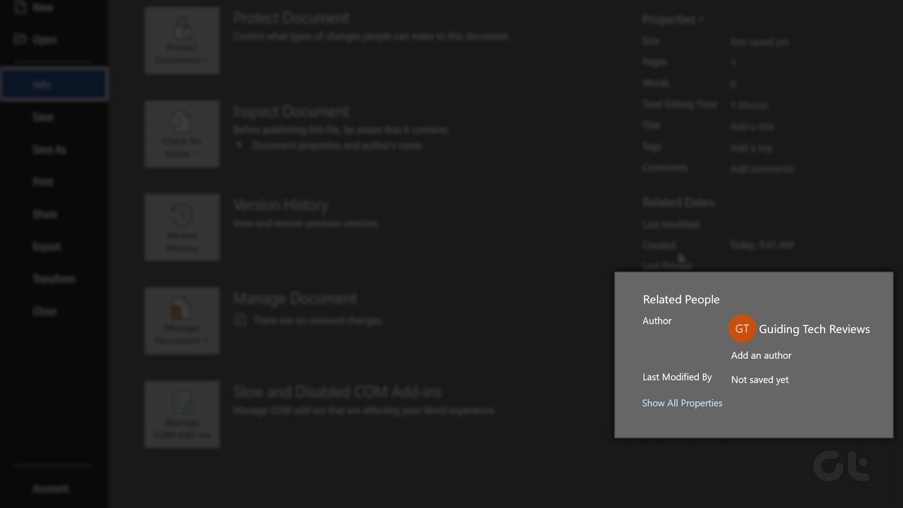
pyautogui.click(761, 355)
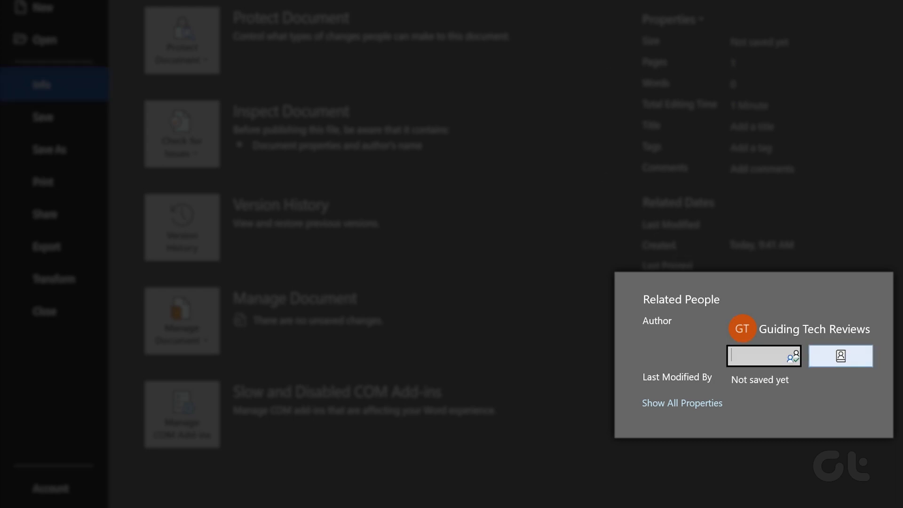
pyautogui.write('Michael')
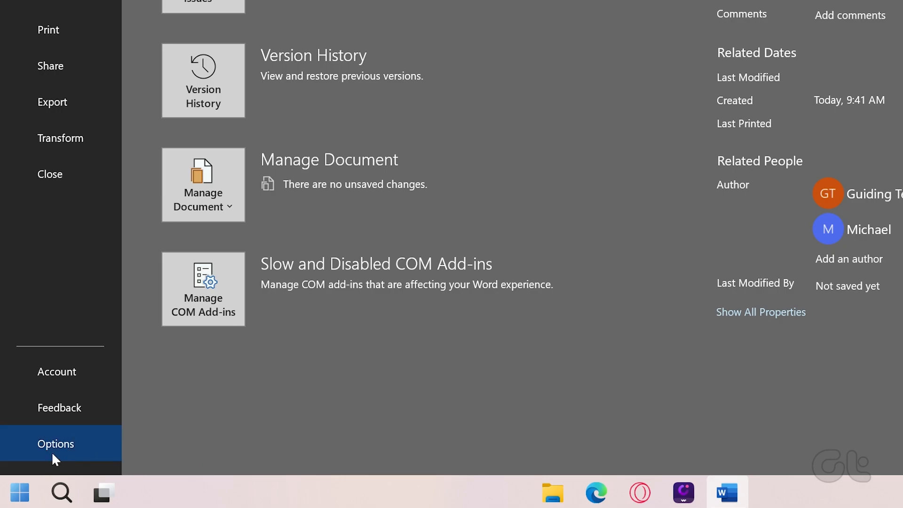
# - Set the General user name to Michael, always used regardless of Office sign-in
pyautogui.click(56, 444)
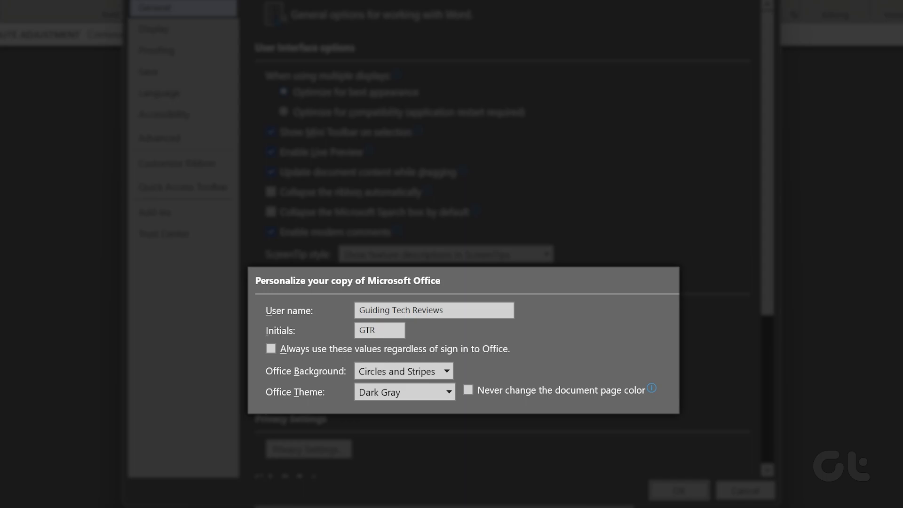
pyautogui.write('Michael')
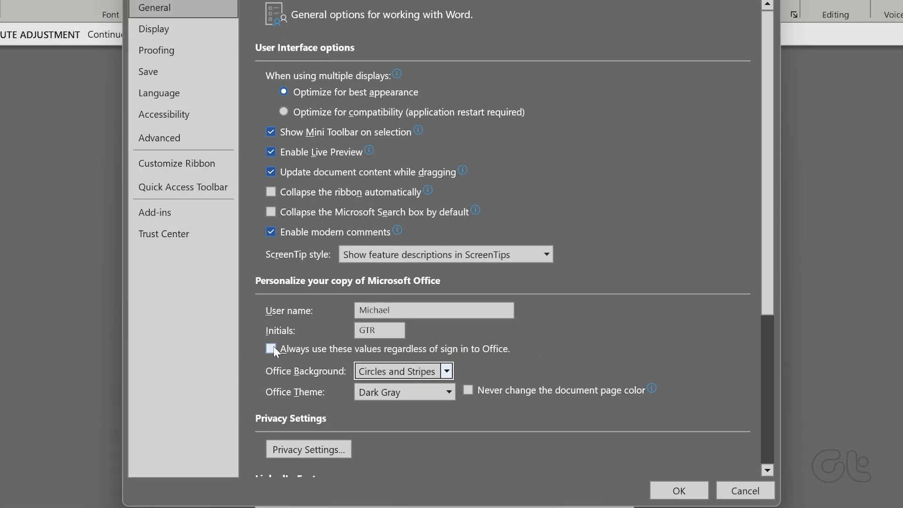
pyautogui.click(271, 348)
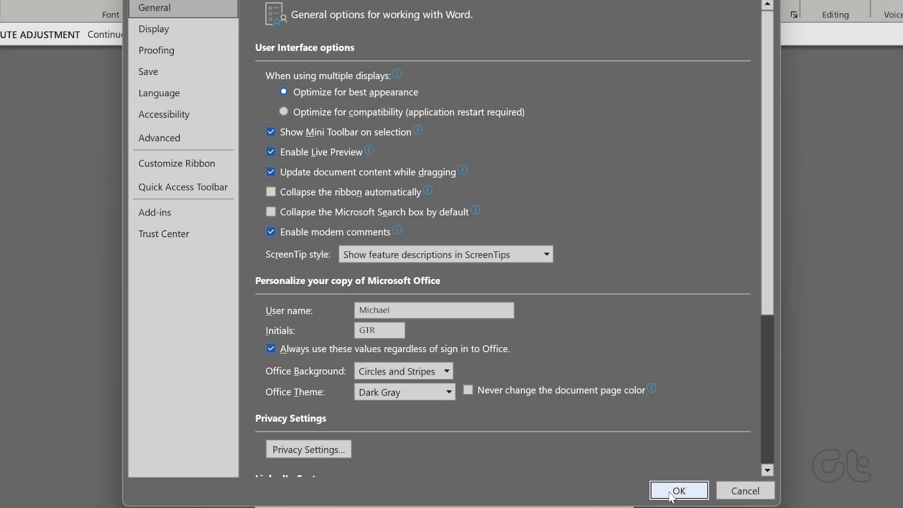
pyautogui.click(678, 490)
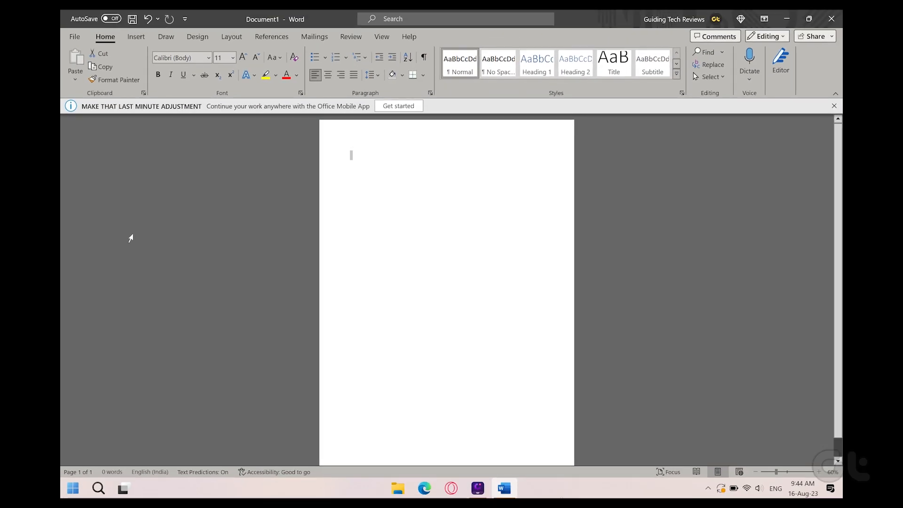
# - Open the recent ACER ASPIRE 3 REVIEW document and return to its File menu
pyautogui.click(74, 37)
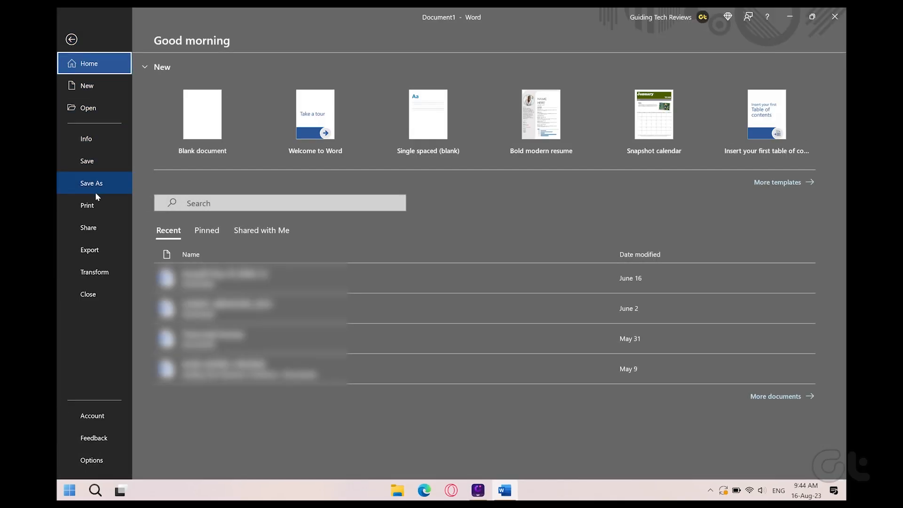
pyautogui.click(86, 138)
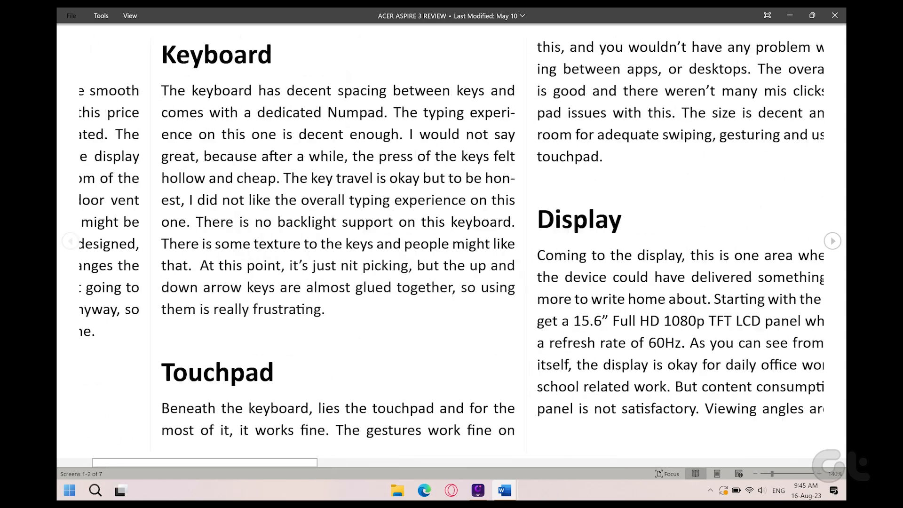
pyautogui.click(70, 241)
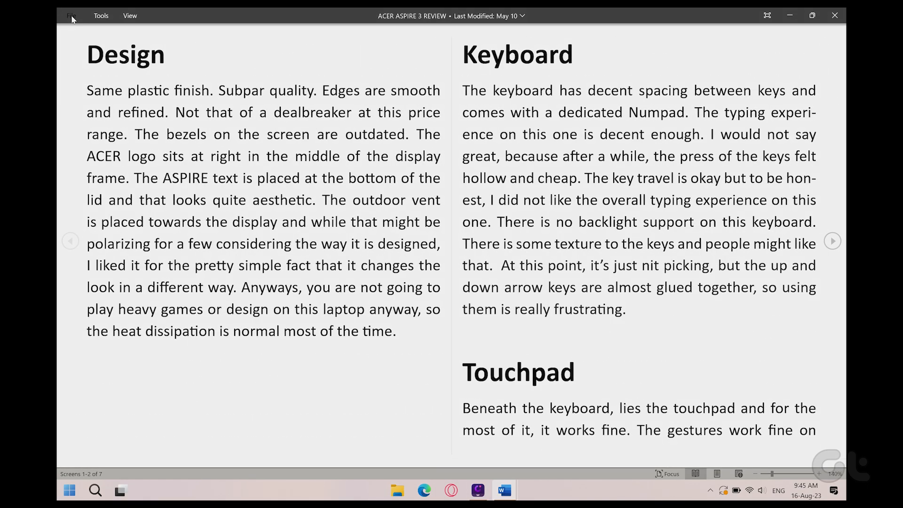
pyautogui.click(71, 16)
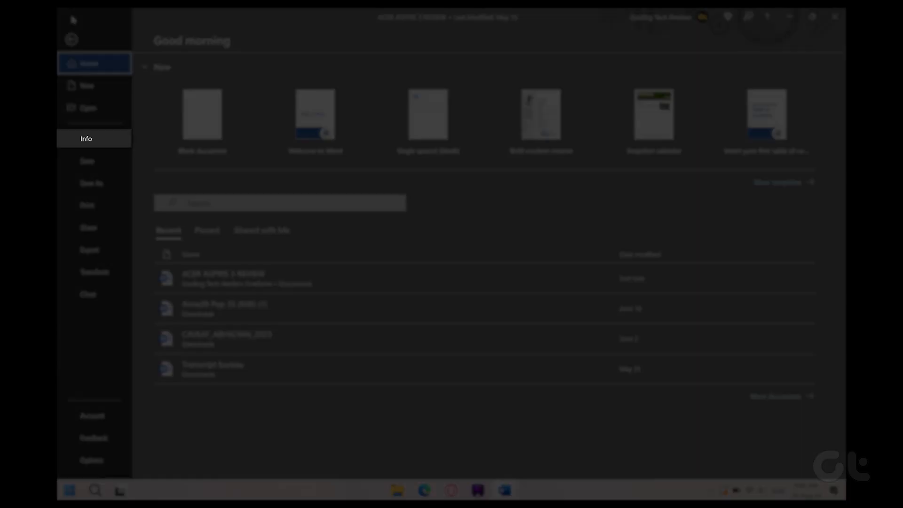
# - Edit the Guiding Tech author property under Related People to read Michael
pyautogui.click(86, 139)
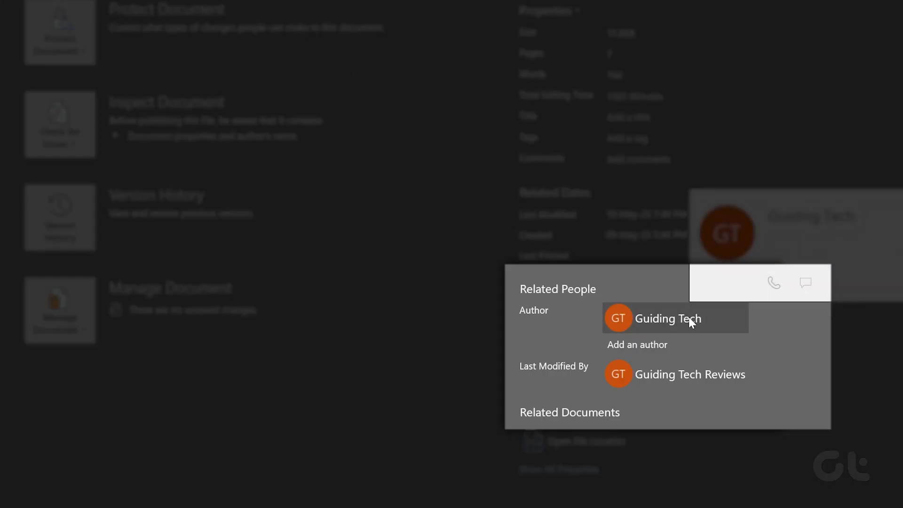
pyautogui.rightClick(668, 317)
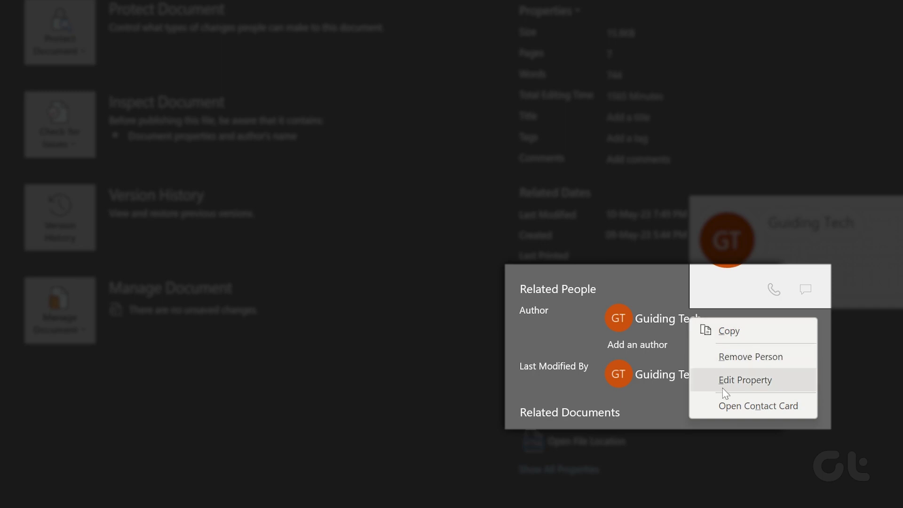
pyautogui.click(745, 379)
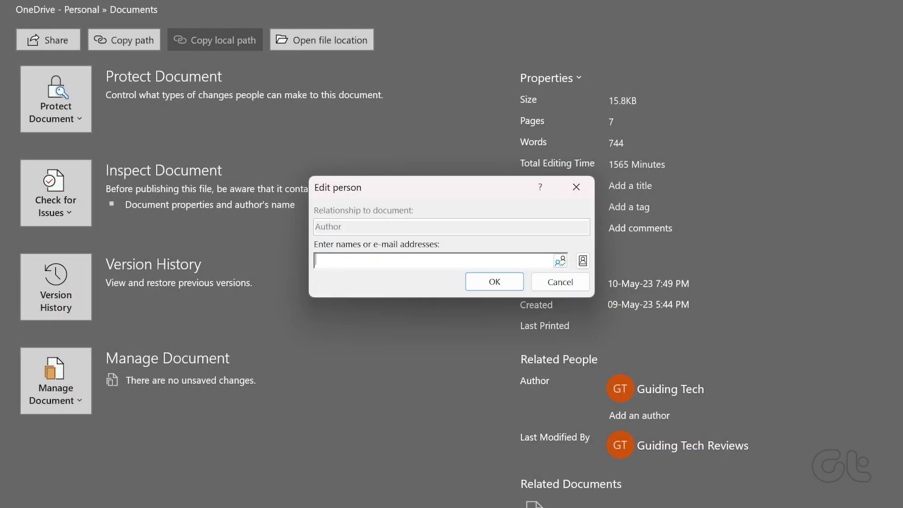
pyautogui.write('Michael')
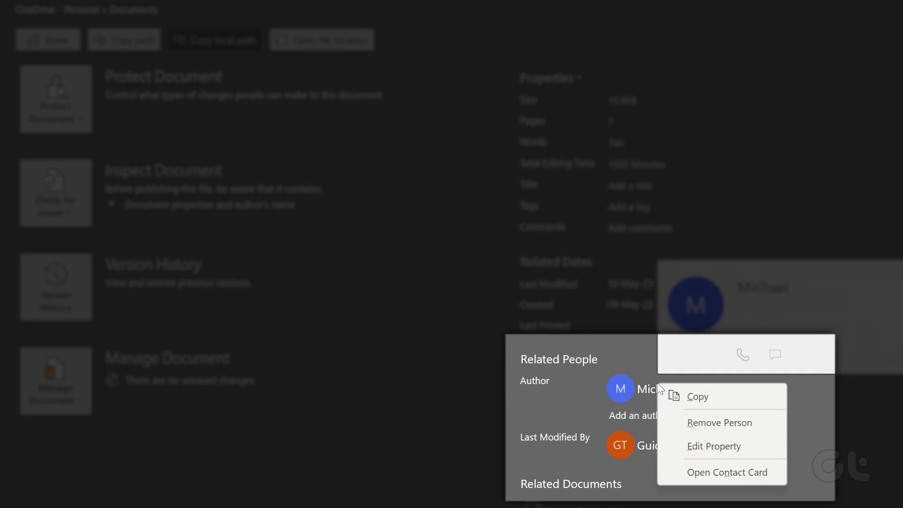
pyautogui.moveTo(749, 422)
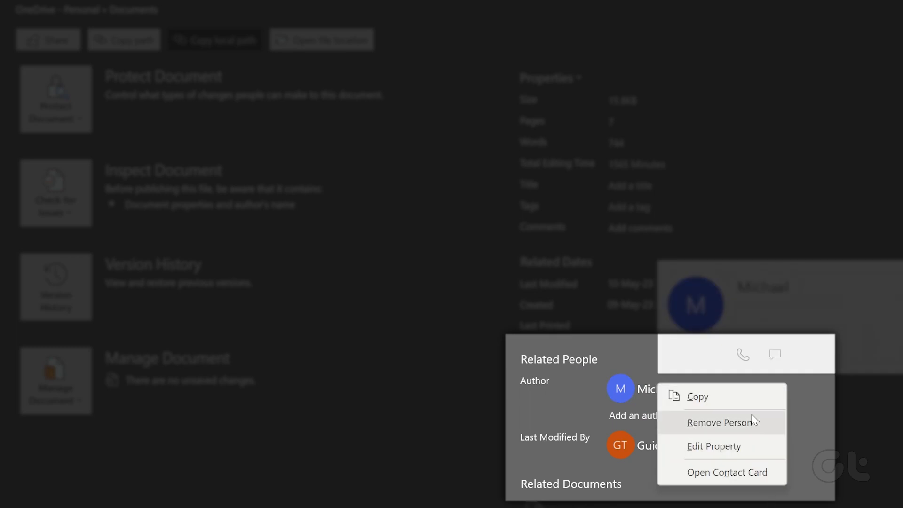